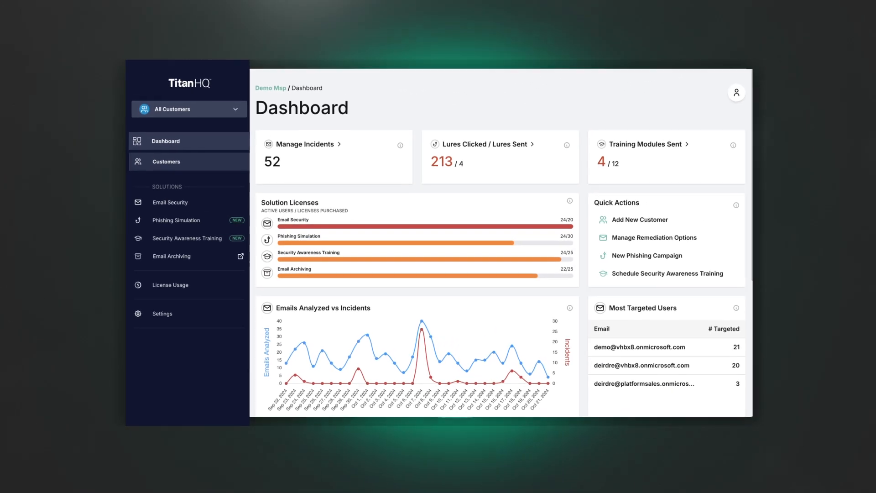
Enable Email Archiving, then view the 380 emails analyzed vs 29 incidents chart
{"action": "left_click", "coordinate": [166, 162]}
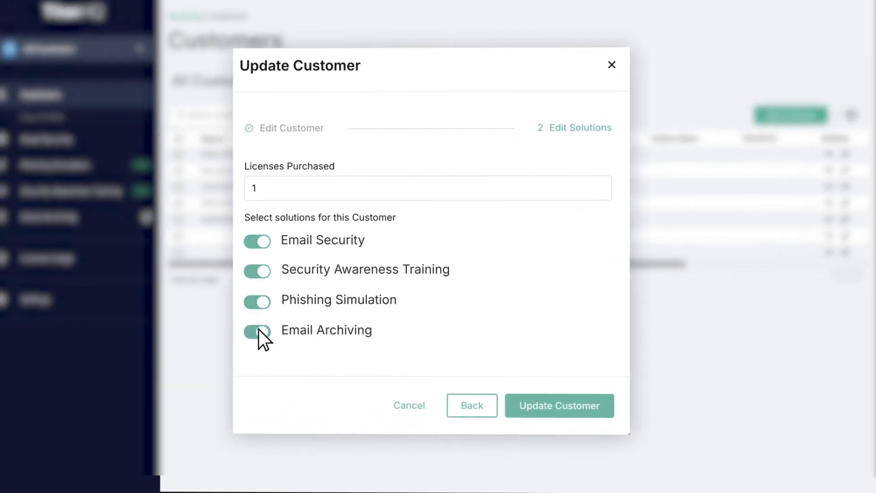
{"action": "left_click", "coordinate": [559, 405]}
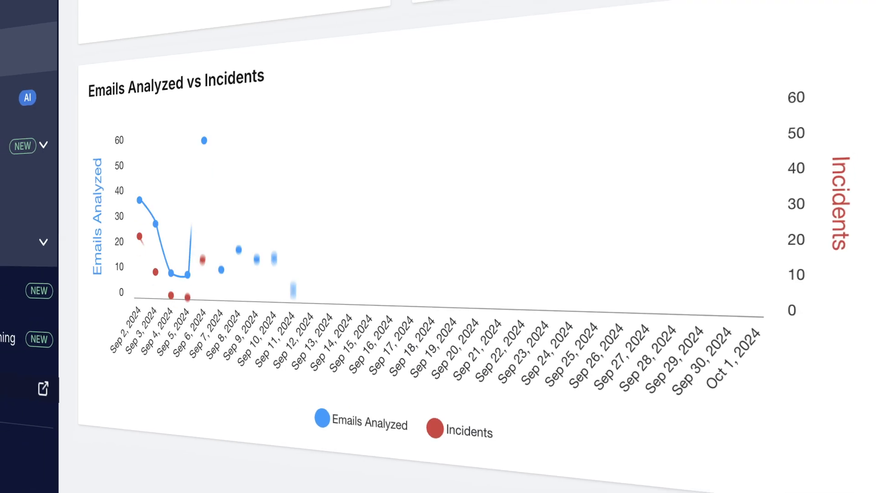
{"action": "scroll", "scroll_direction": "up", "scroll_amount": 3}
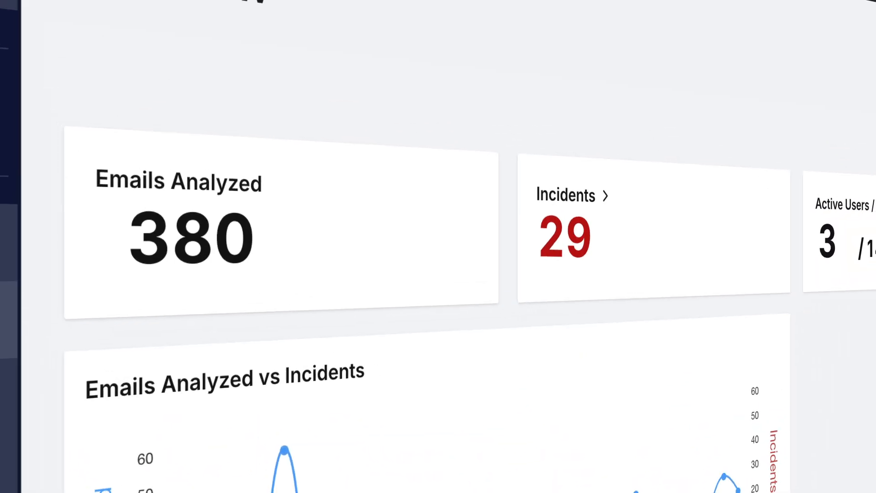